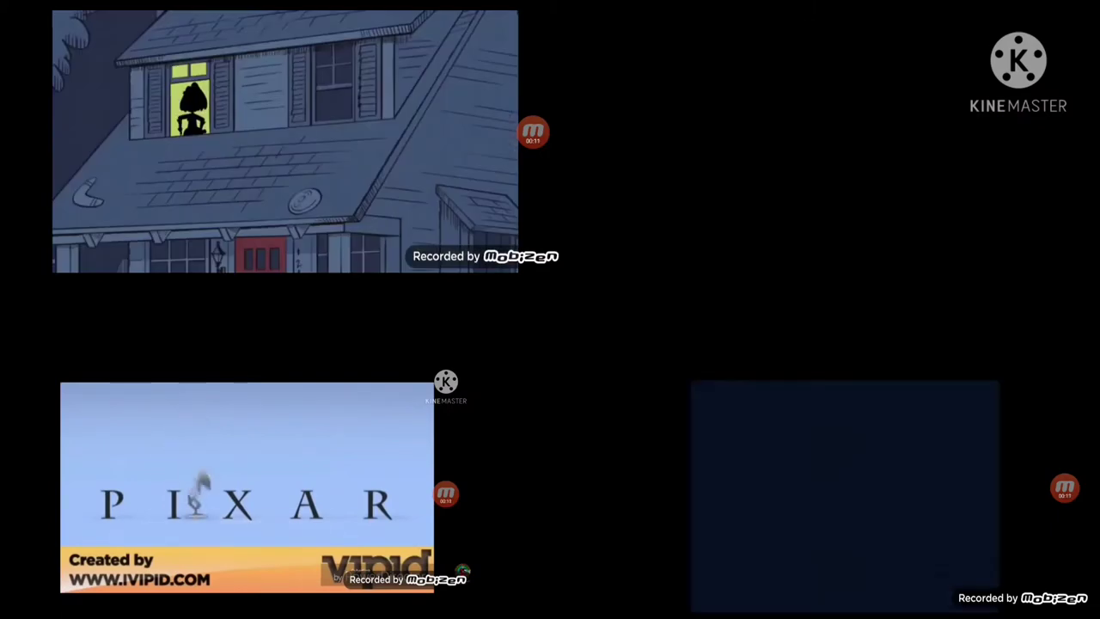
# Play the split-screen cartoon montage through to the Loud House and SpongeBob Nickelodeon end card.
pyautogui.click(248, 488)
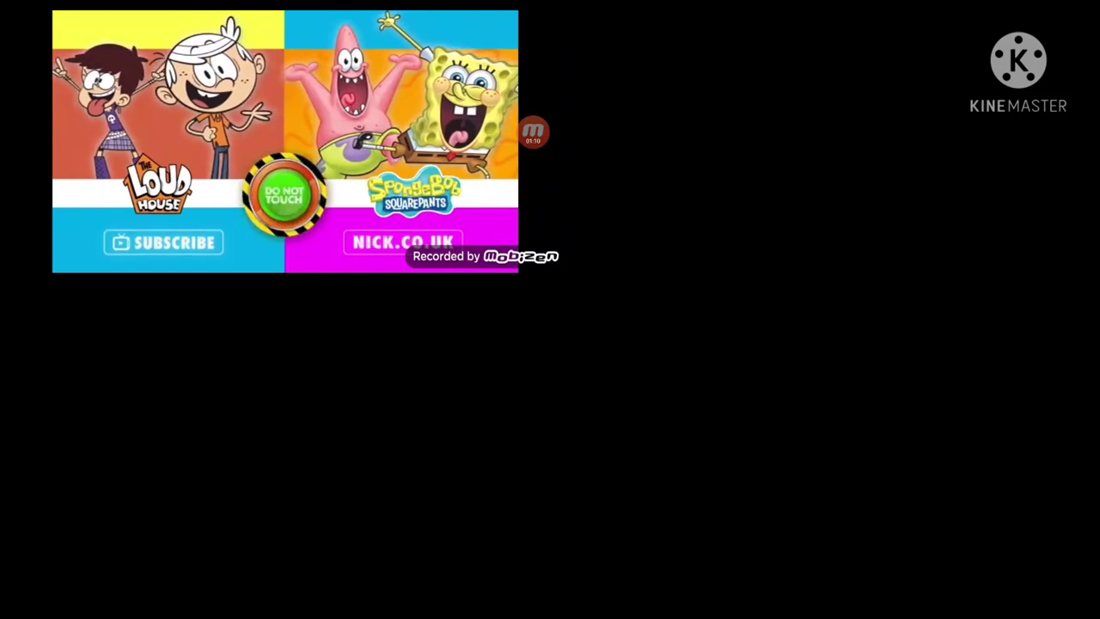
pyautogui.click(533, 130)
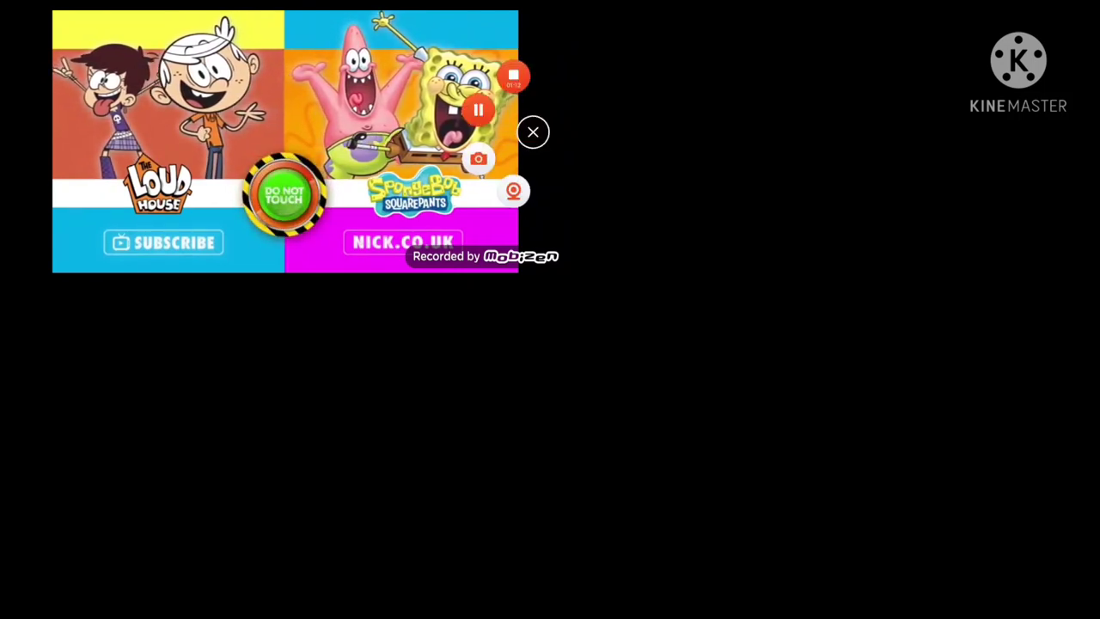